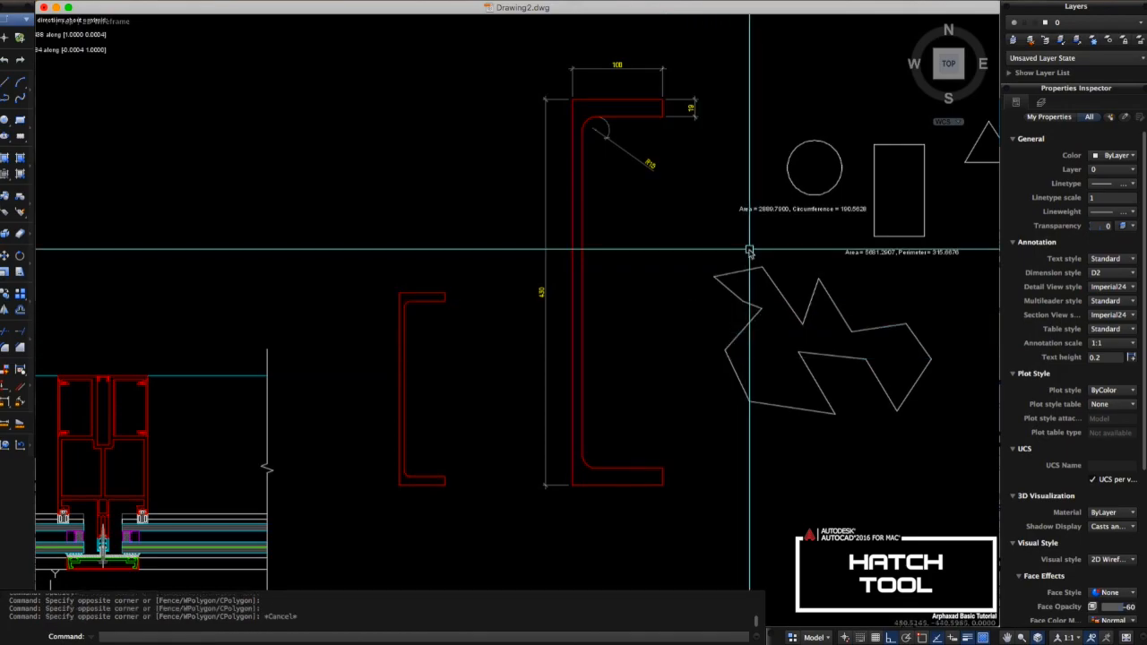
{"action": "mouse_move", "coordinate": [792, 296]}
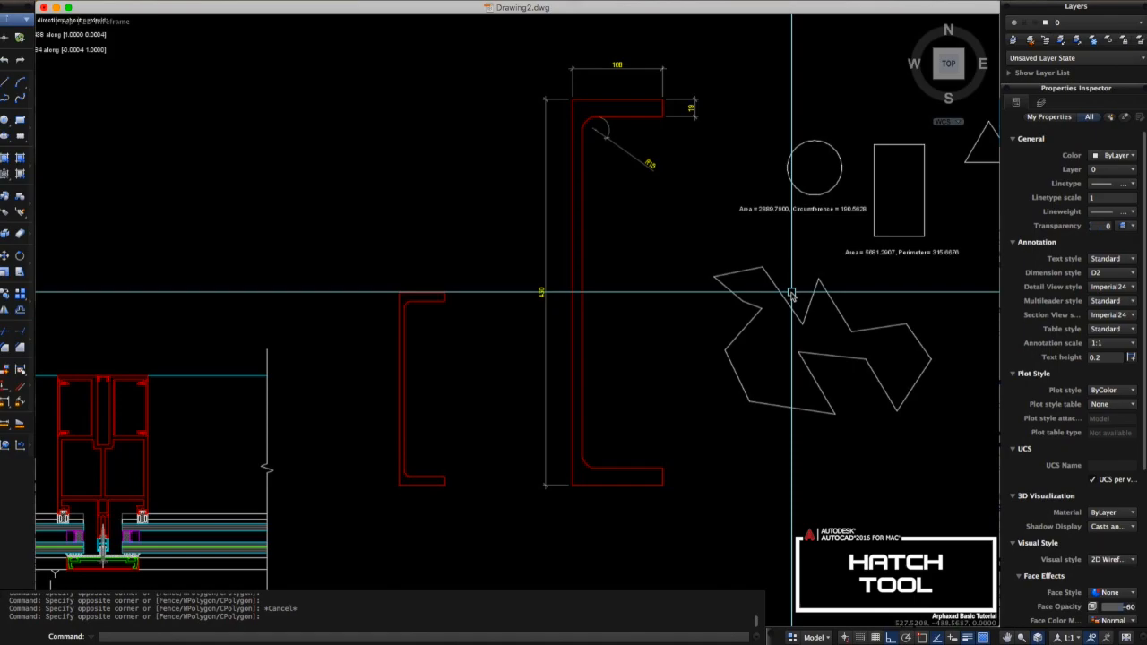
{"action": "mouse_move", "coordinate": [717, 320]}
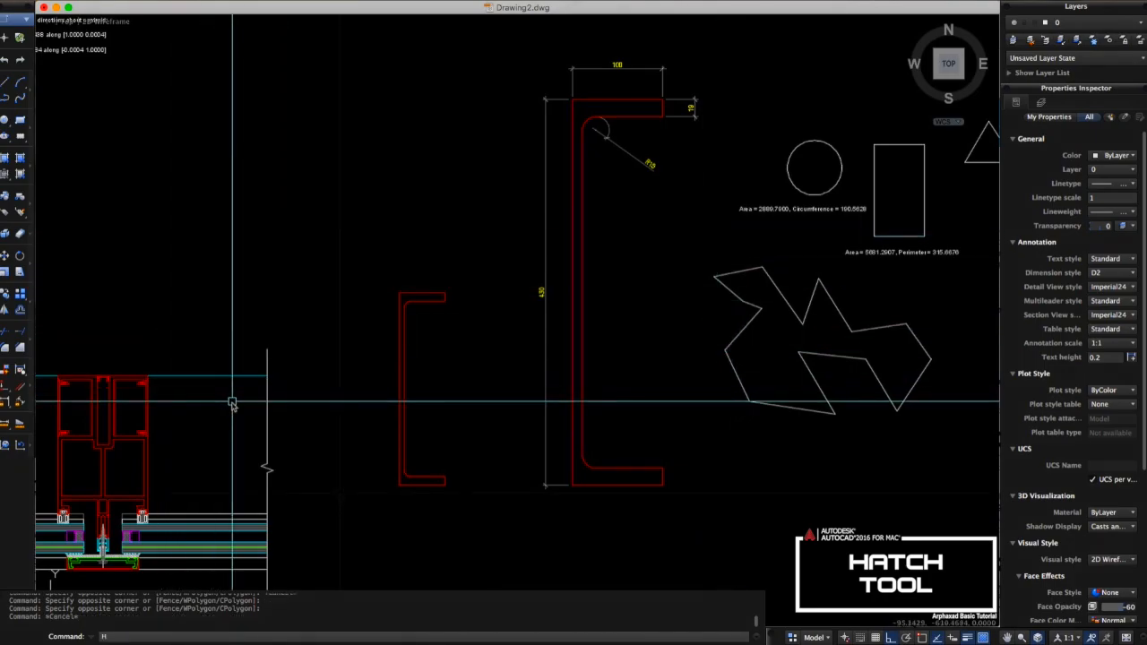
- Hatch the large C-channel with the diagonal pattern at scale 100
{"action": "key", "text": "h"}
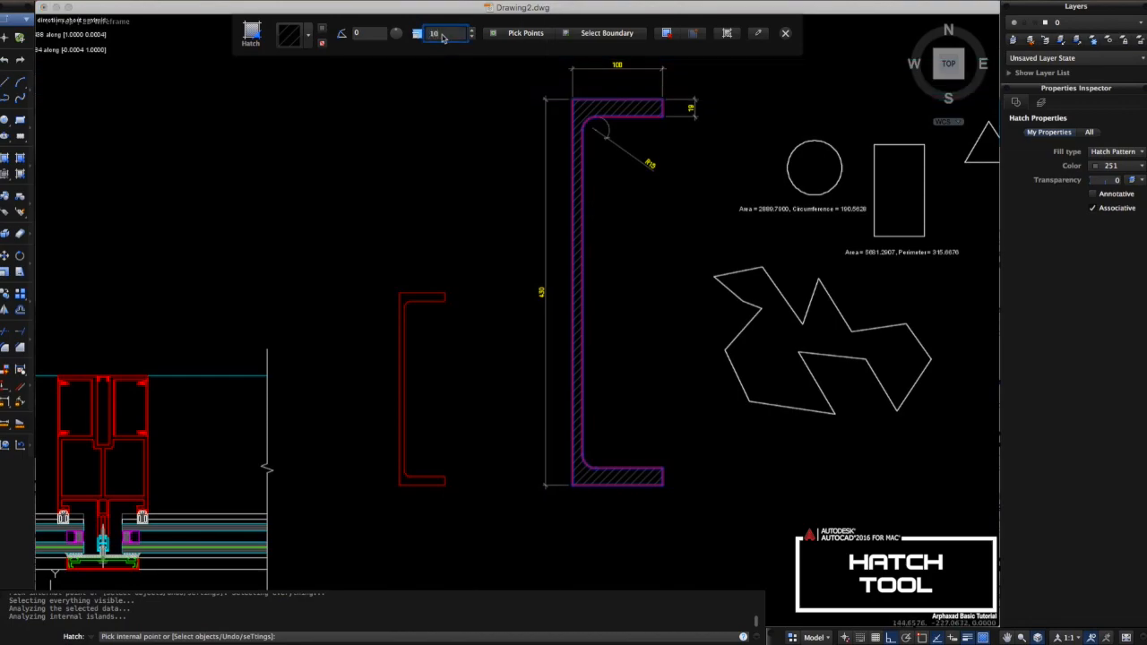
{"action": "type", "text": "100"}
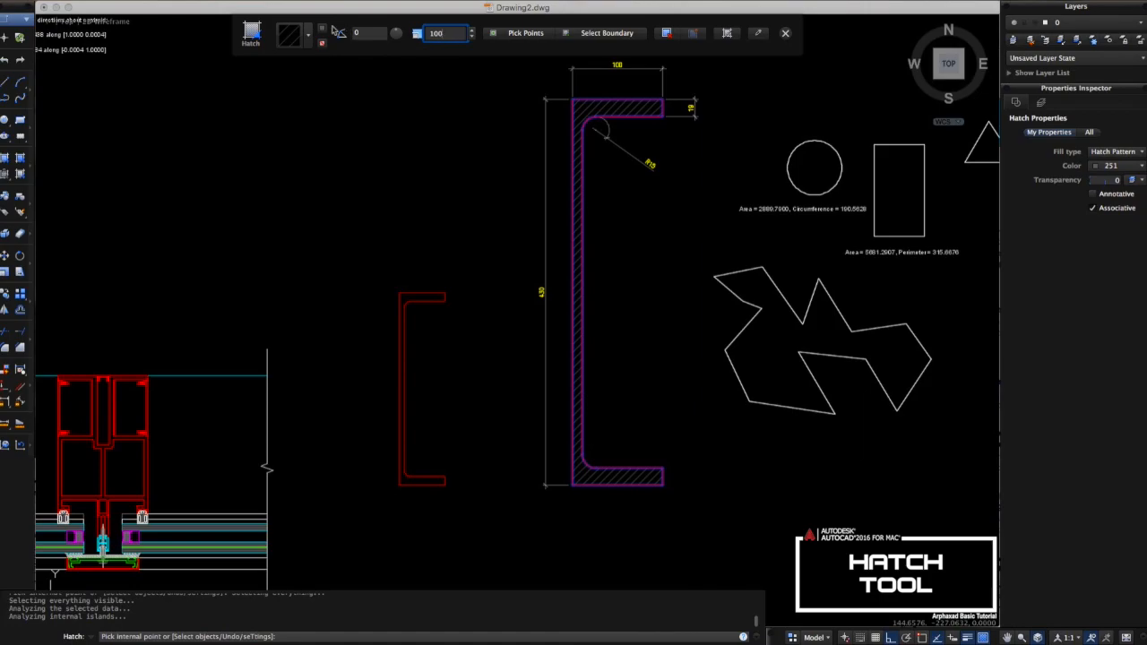
{"action": "left_click", "coordinate": [307, 33]}
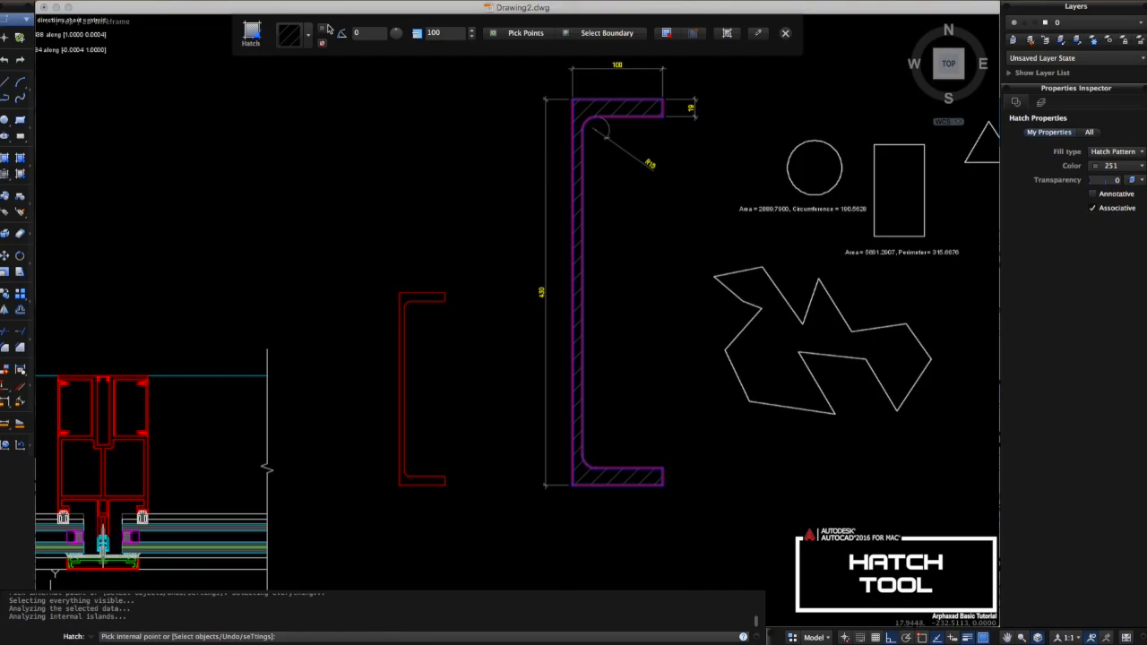
- Set the hatch colour to gray index 252 from the Color Palette
{"action": "left_click", "coordinate": [1111, 165]}
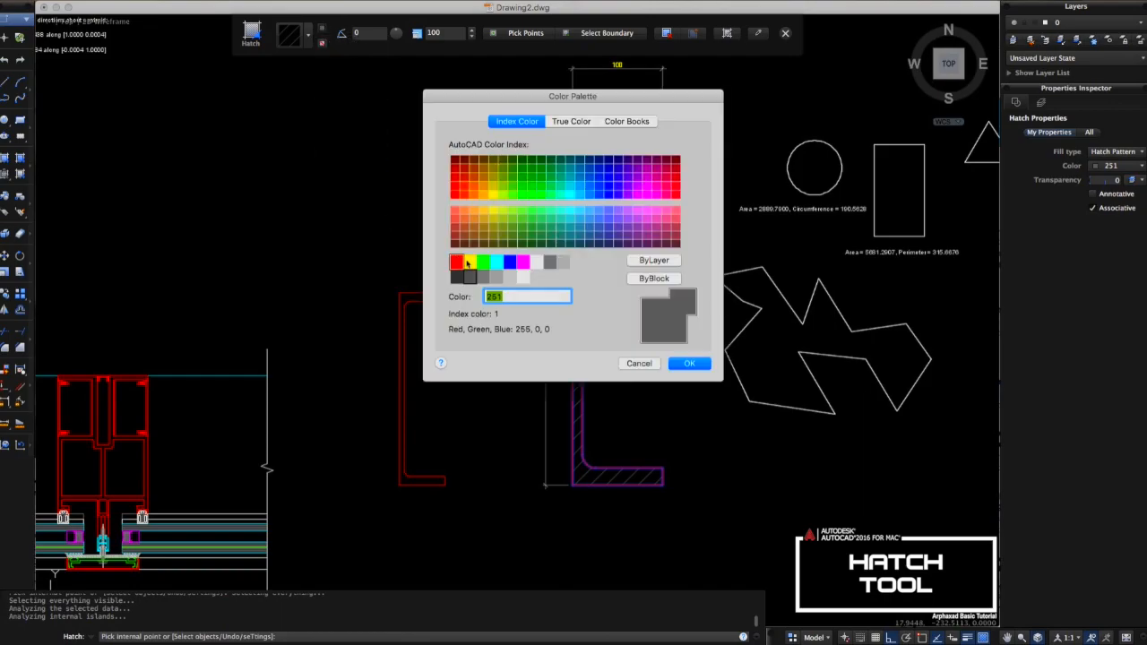
{"action": "left_click", "coordinate": [484, 276]}
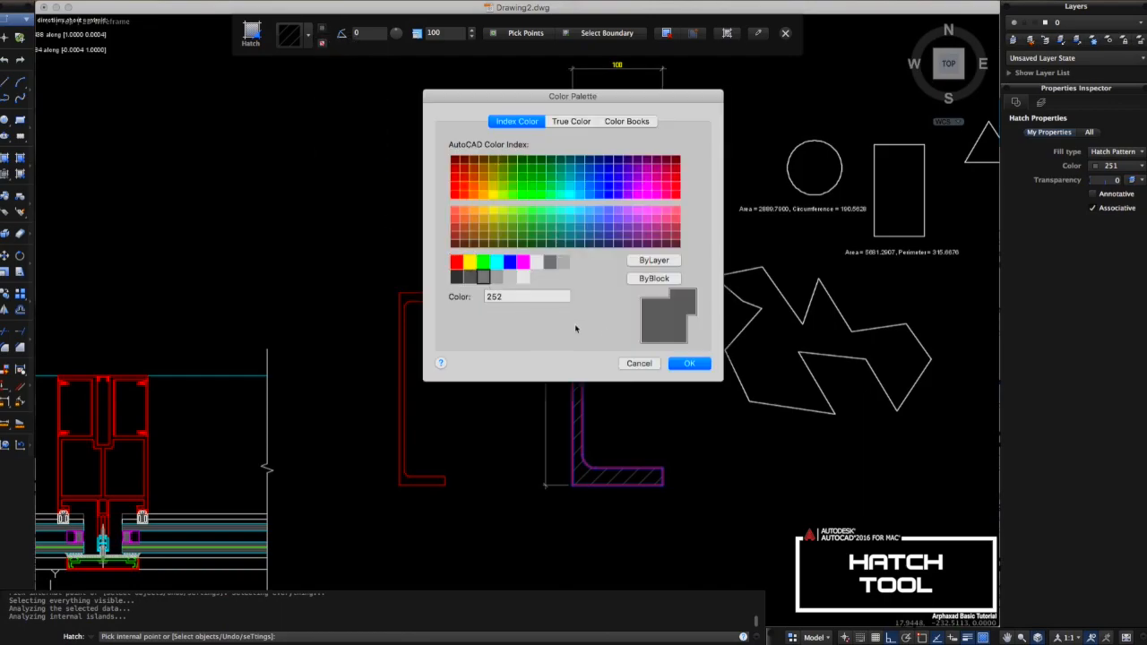
{"action": "mouse_move", "coordinate": [616, 302]}
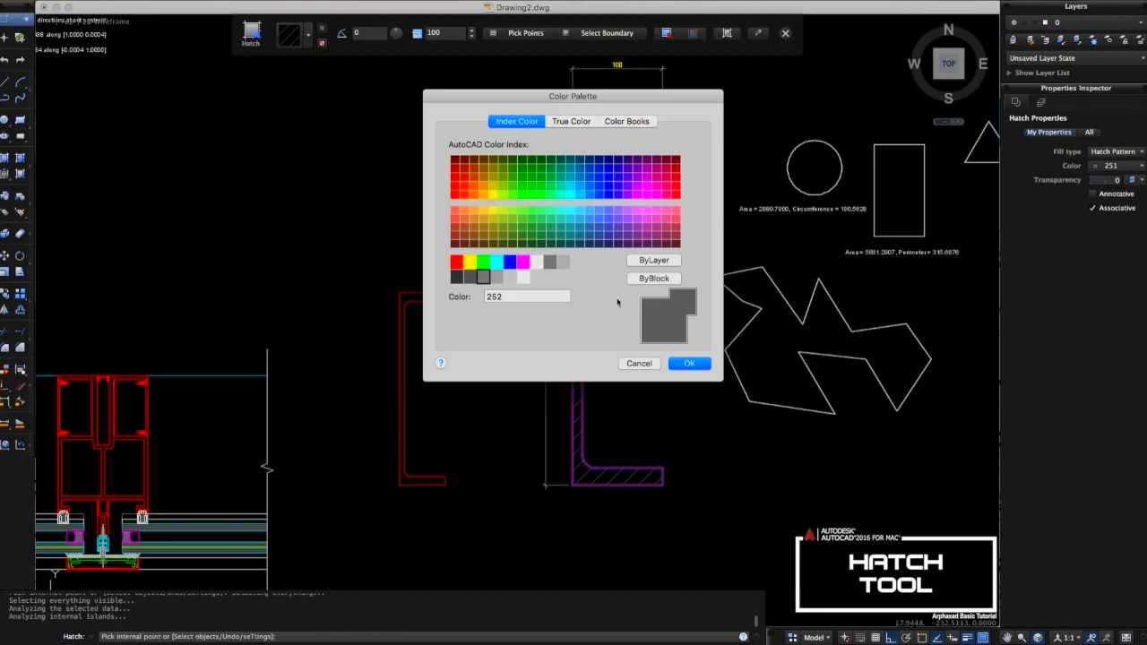
{"action": "left_click", "coordinate": [527, 296]}
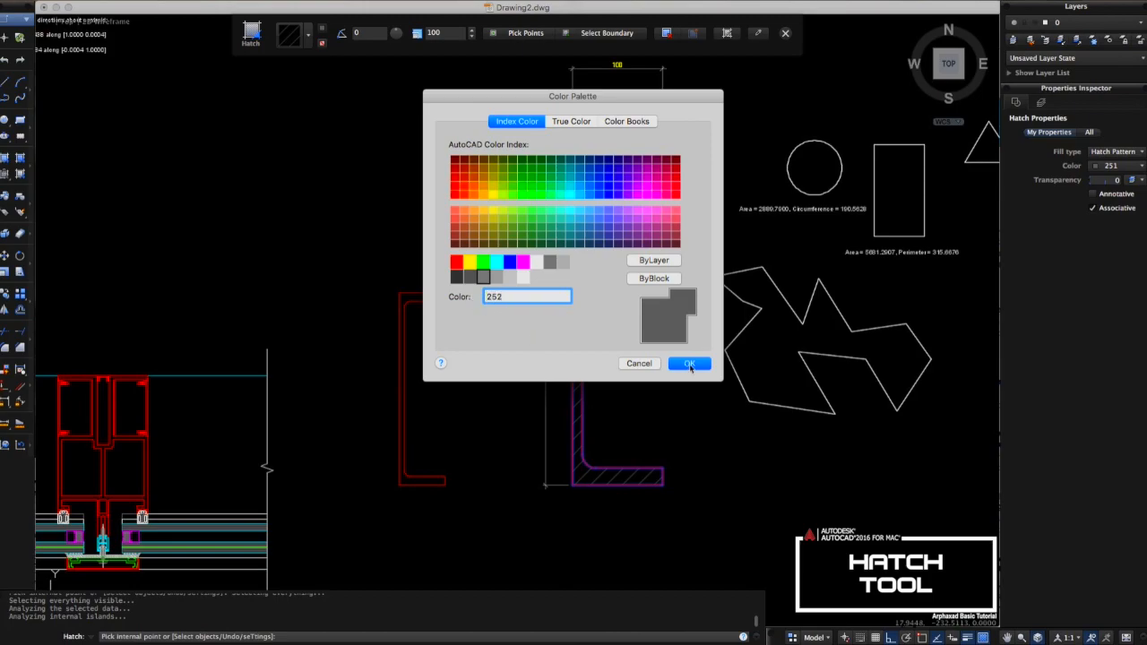
{"action": "left_click", "coordinate": [689, 363]}
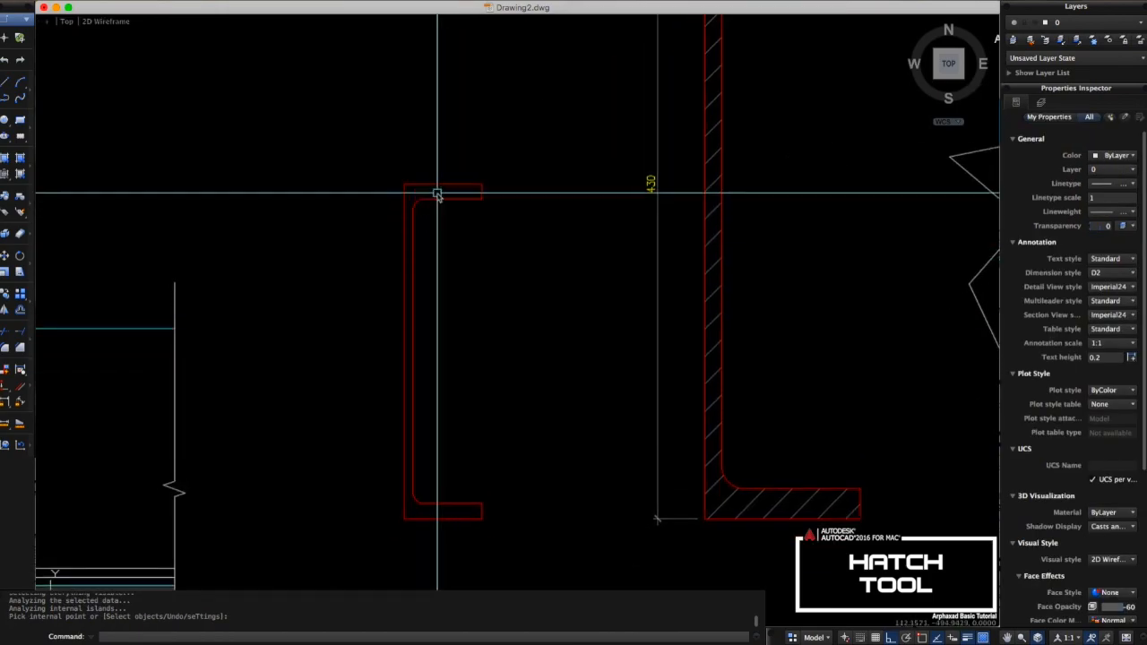
- Start a new hatch and switch its fill type to Gradient for the small channel
{"action": "type", "text": "H"}
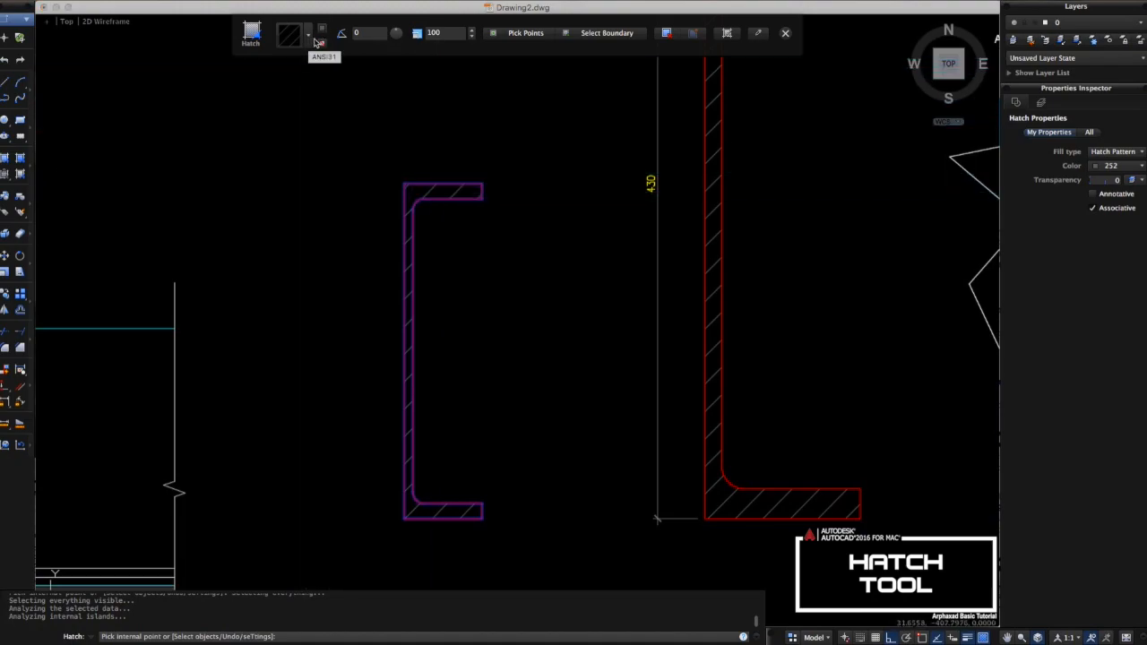
{"action": "left_click", "coordinate": [308, 34]}
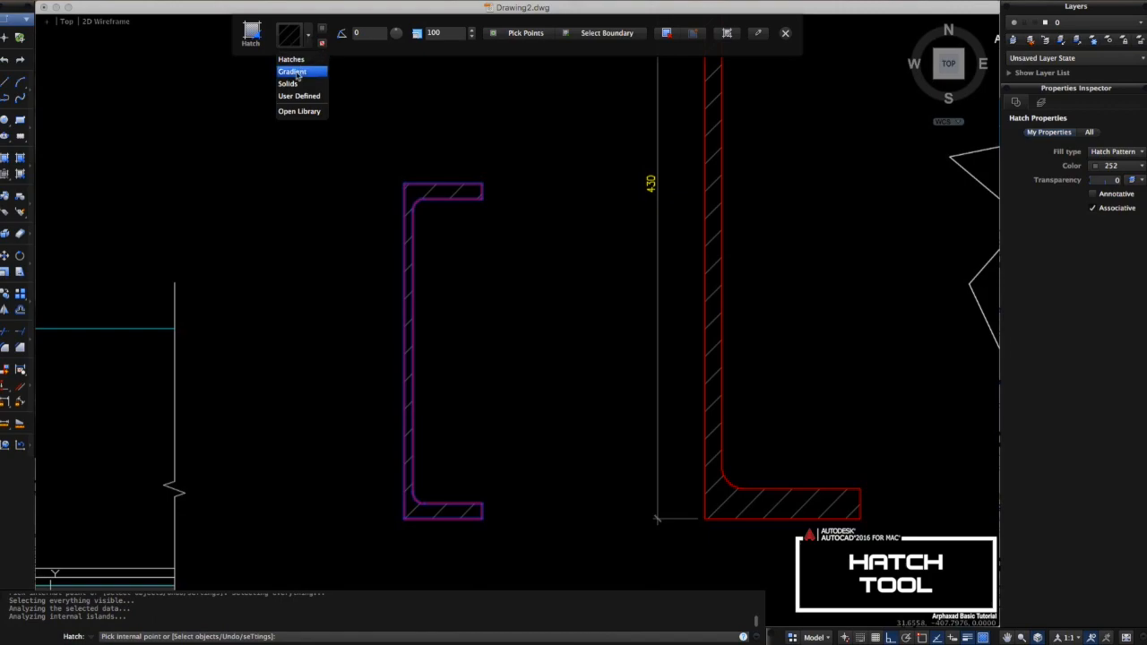
{"action": "left_click", "coordinate": [293, 72]}
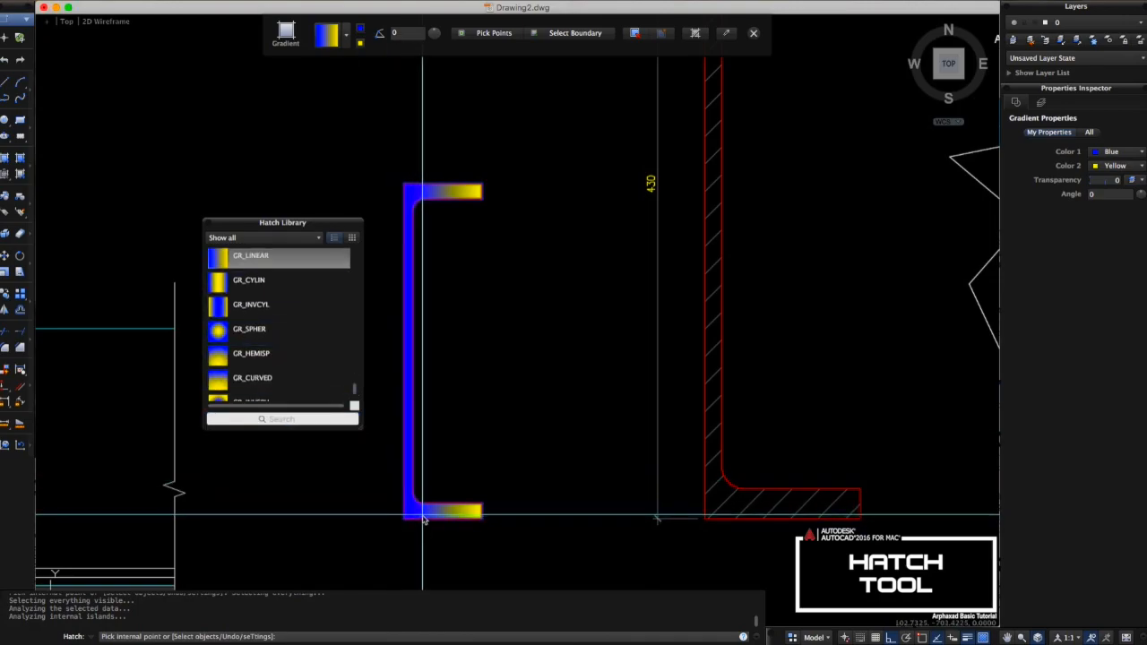
- Place the gradient fill and change its second colour from yellow to gray 252
{"action": "left_click", "coordinate": [422, 514]}
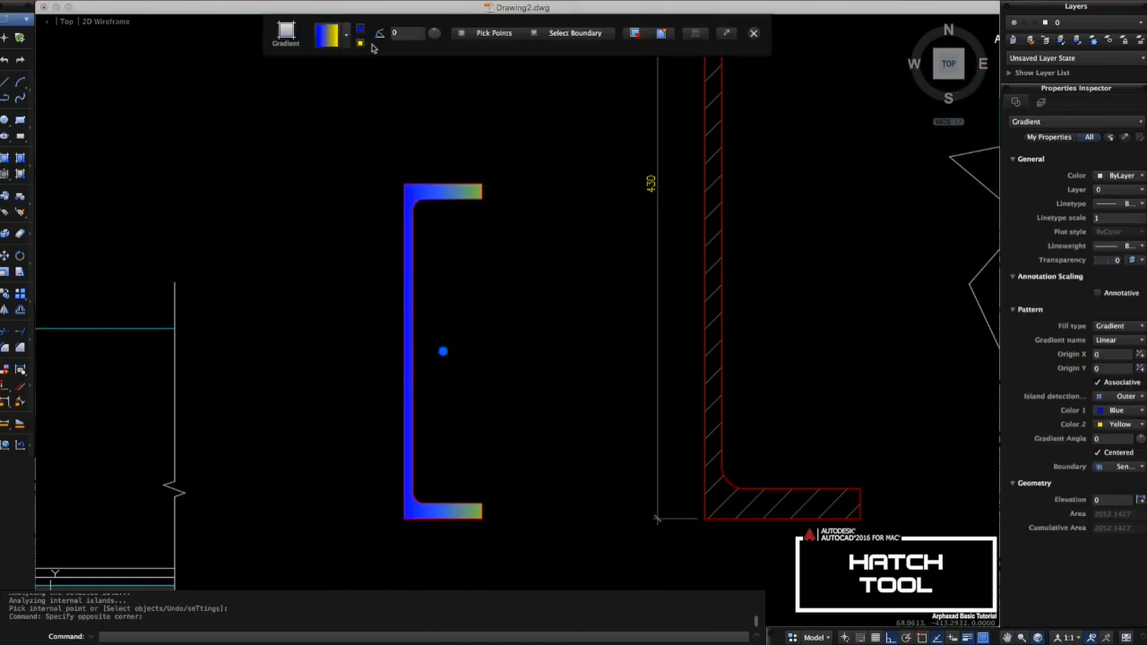
{"action": "mouse_move", "coordinate": [359, 45]}
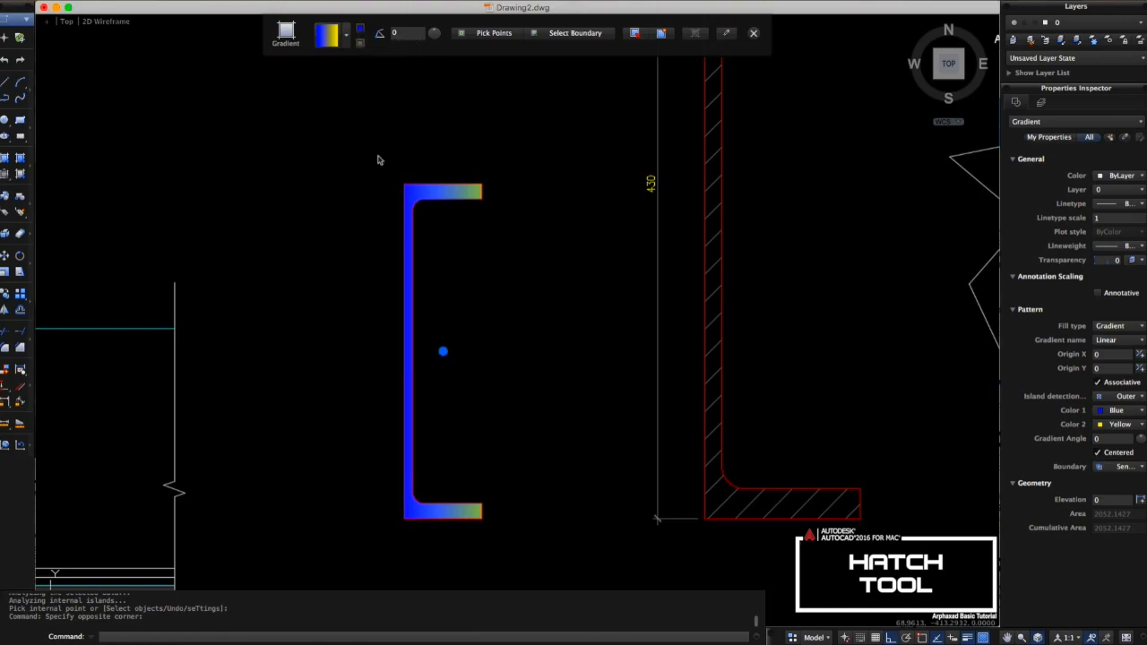
{"action": "left_click", "coordinate": [360, 33]}
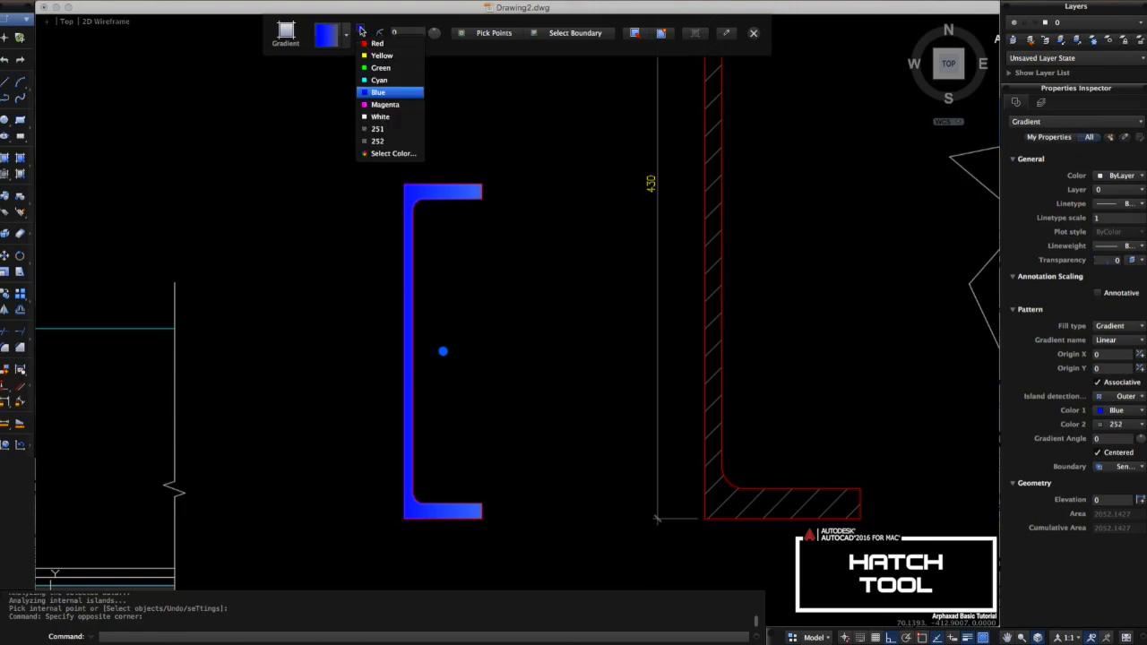
{"action": "left_click", "coordinate": [380, 117]}
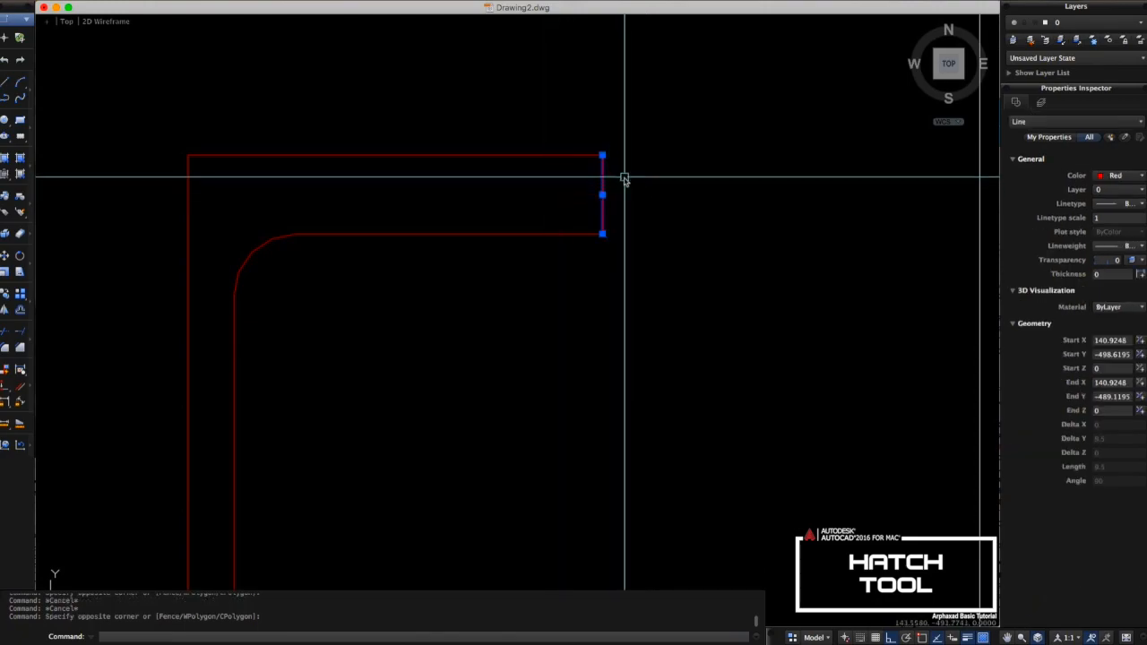
{"action": "mouse_move", "coordinate": [614, 173]}
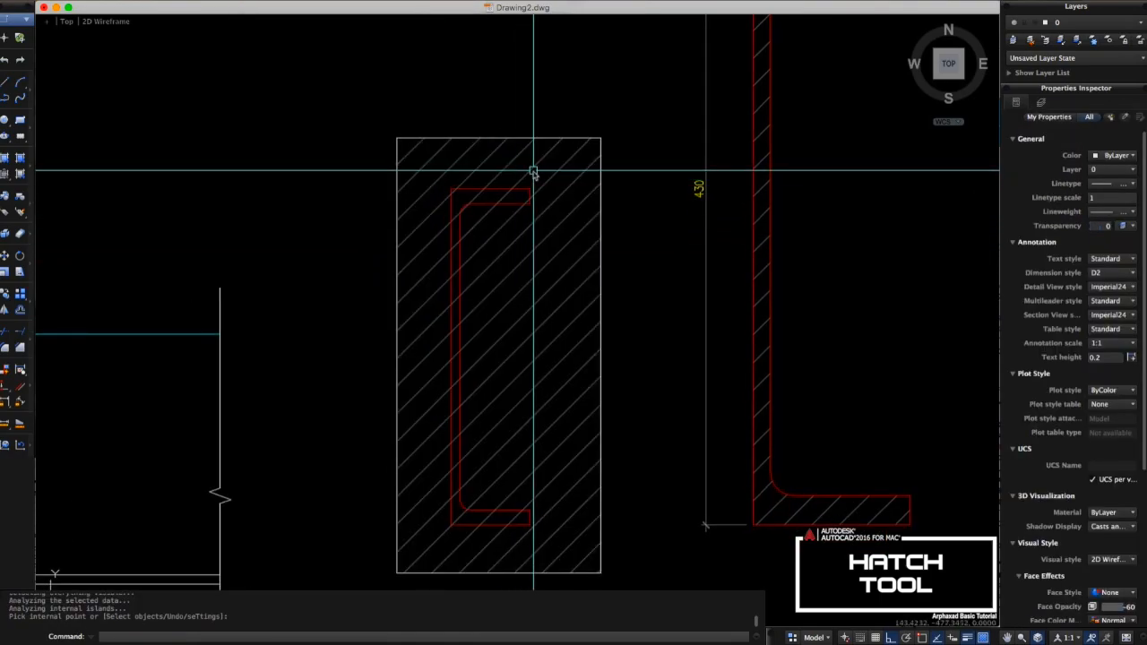
- Erase the faulty hatch and inspect the end line, which shows Start Z = 5
{"action": "left_click", "coordinate": [533, 170]}
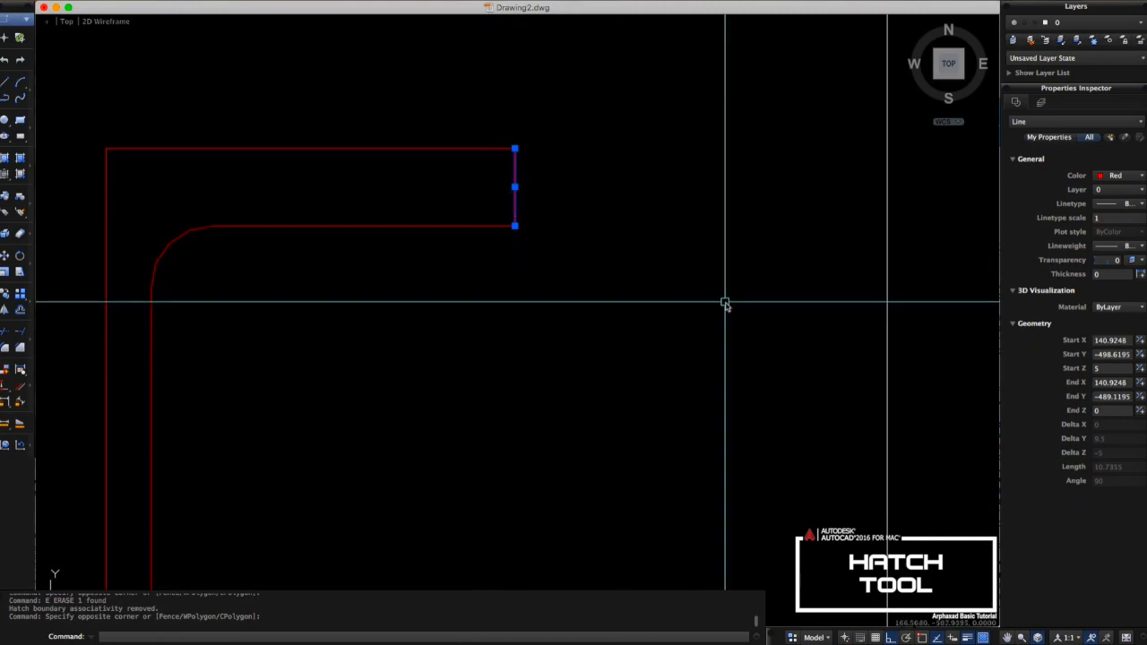
{"action": "left_click", "coordinate": [1111, 368]}
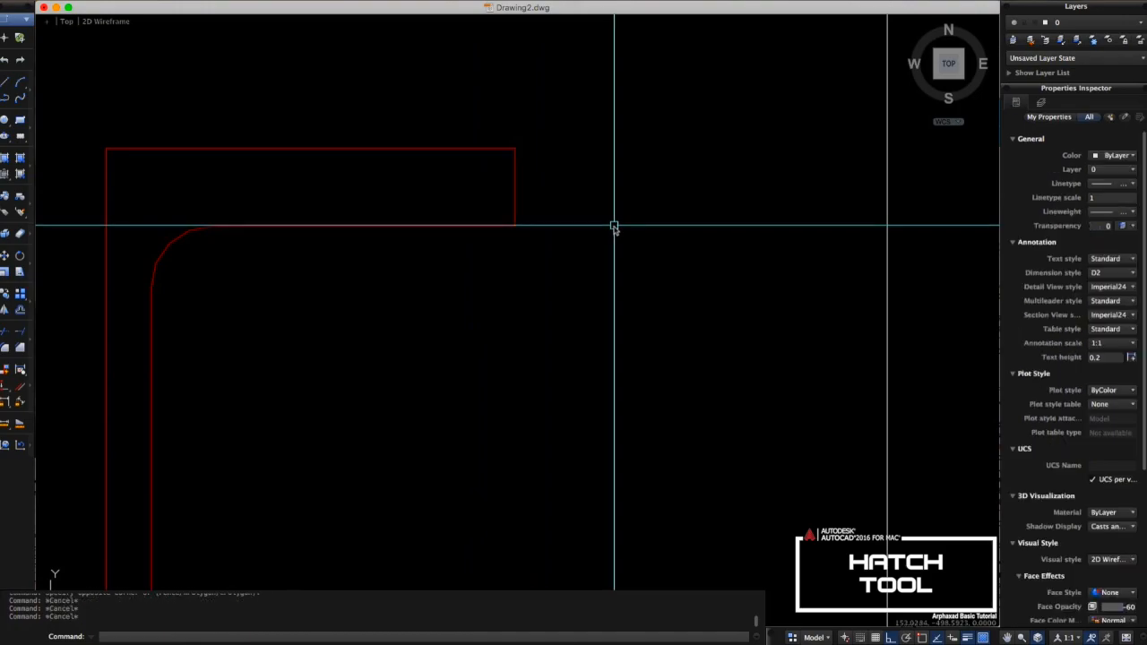
{"action": "type", "text": "3DO"}
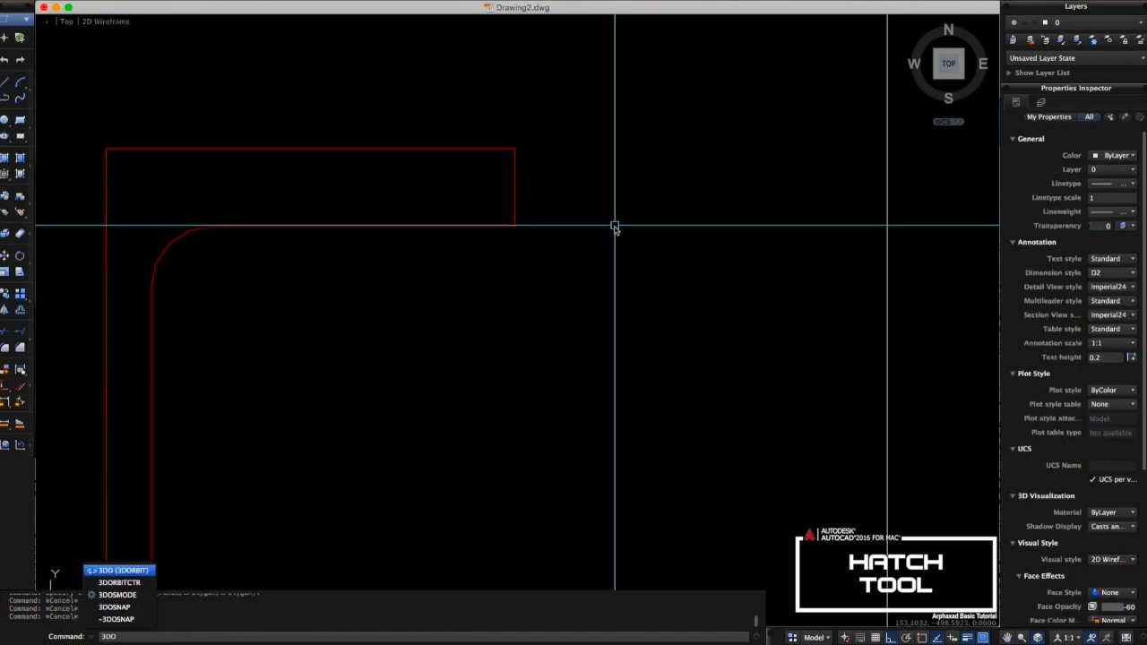
{"action": "mouse_move", "coordinate": [597, 244]}
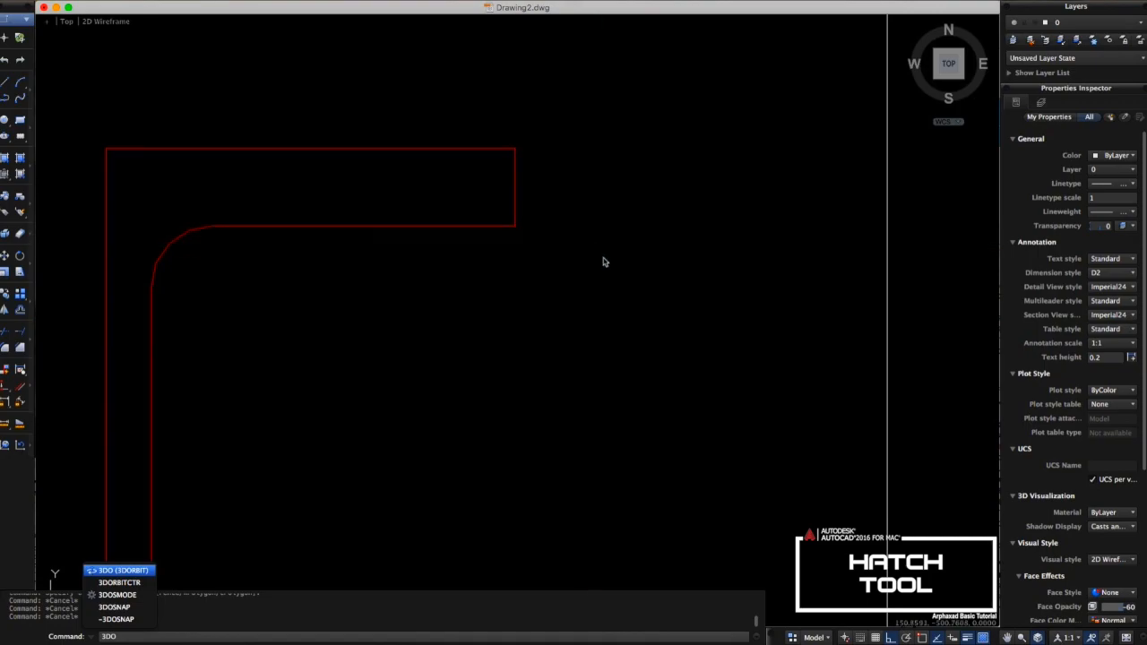
- Orbit the view to a tilted 3D angle exposing the channel's out-of-plane edge
{"action": "left_click", "coordinate": [117, 570]}
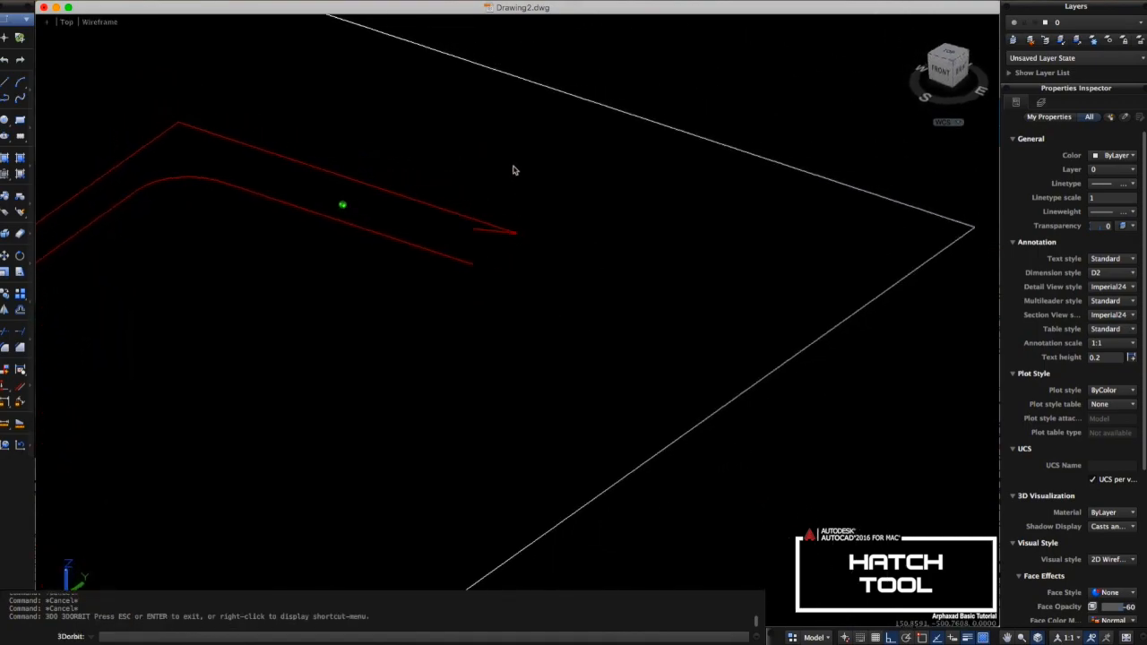
{"action": "left_click_drag", "start_coordinate": [515, 171], "coordinate": [488, 297]}
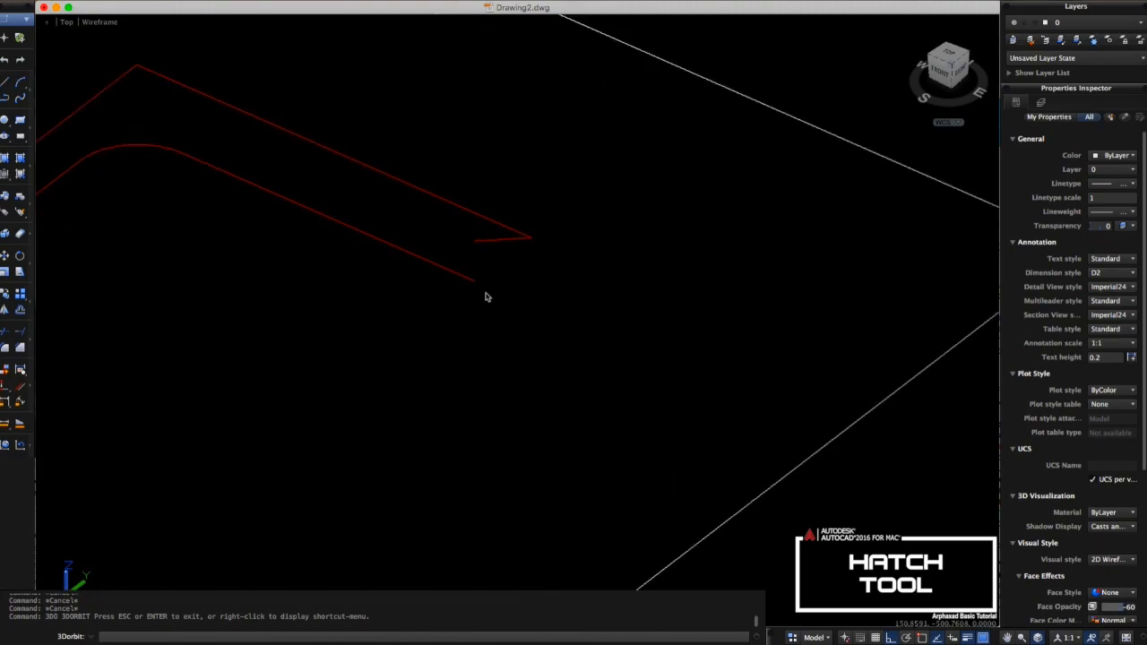
{"action": "left_click_drag", "start_coordinate": [486, 297], "coordinate": [474, 245]}
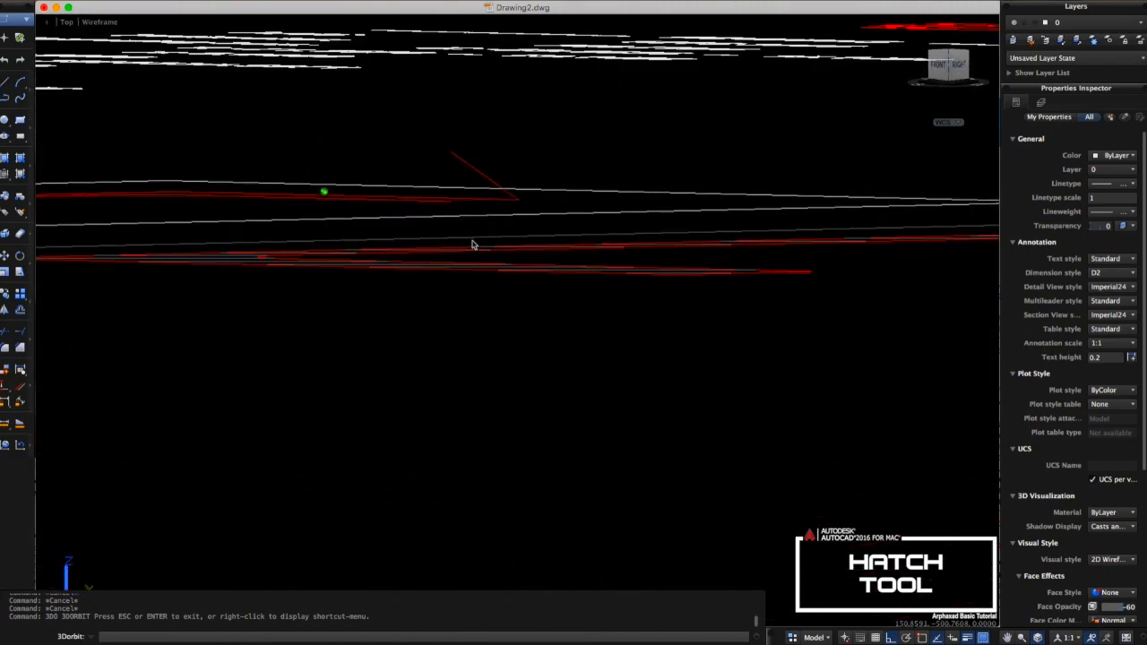
{"action": "left_click_drag", "start_coordinate": [325, 191], "coordinate": [482, 233]}
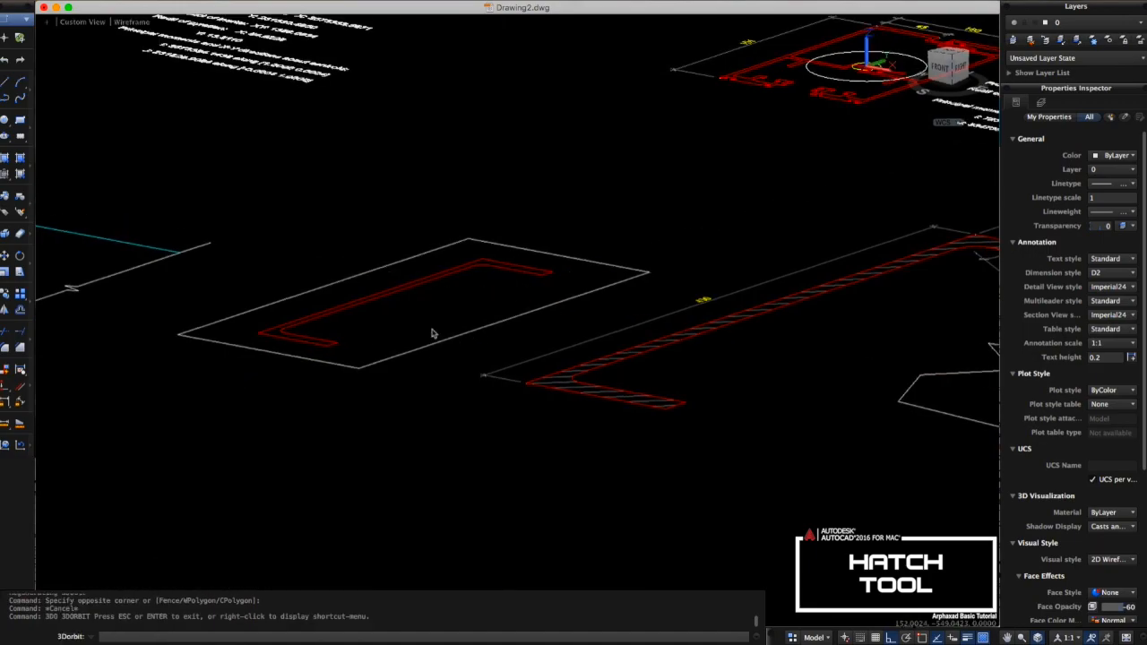
{"action": "left_click_drag", "start_coordinate": [433, 332], "coordinate": [561, 398]}
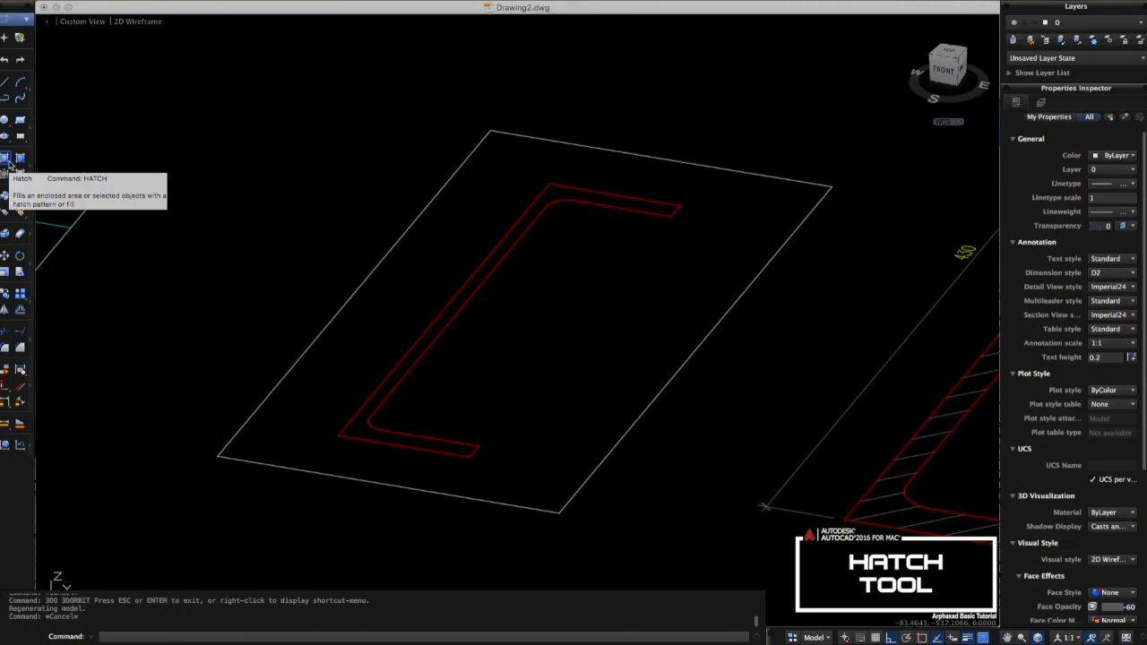
- Hatch the C-channel in magenta at scale 50, then return to the TOP view
{"action": "left_click", "coordinate": [18, 169]}
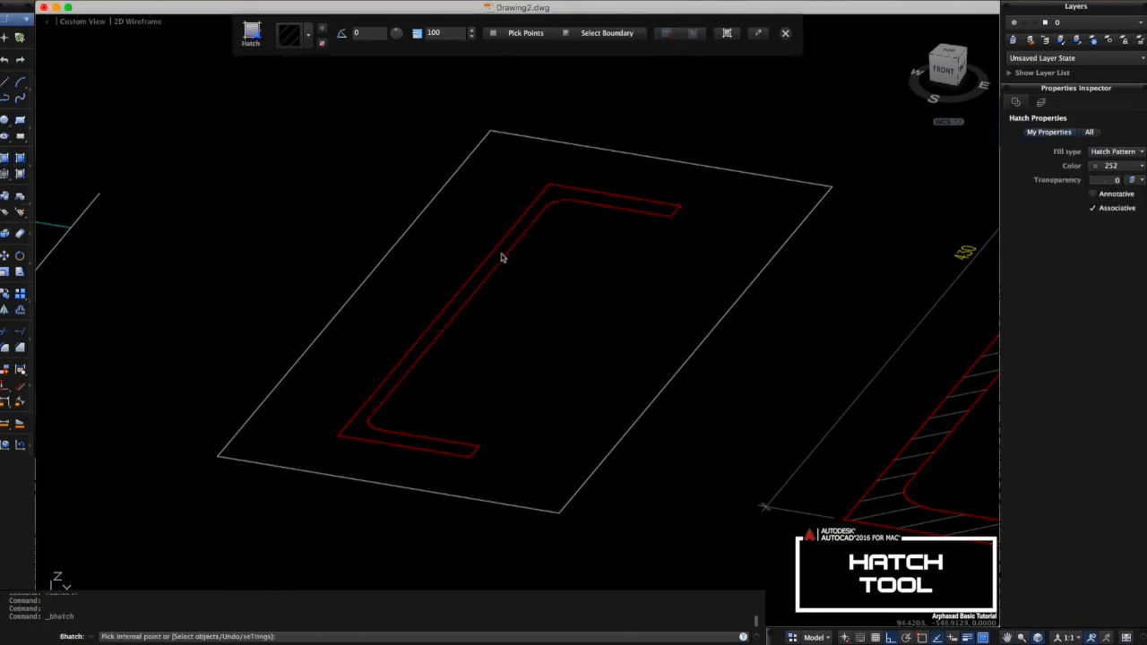
{"action": "left_click", "coordinate": [502, 257]}
{"action": "type", "text": "50"}
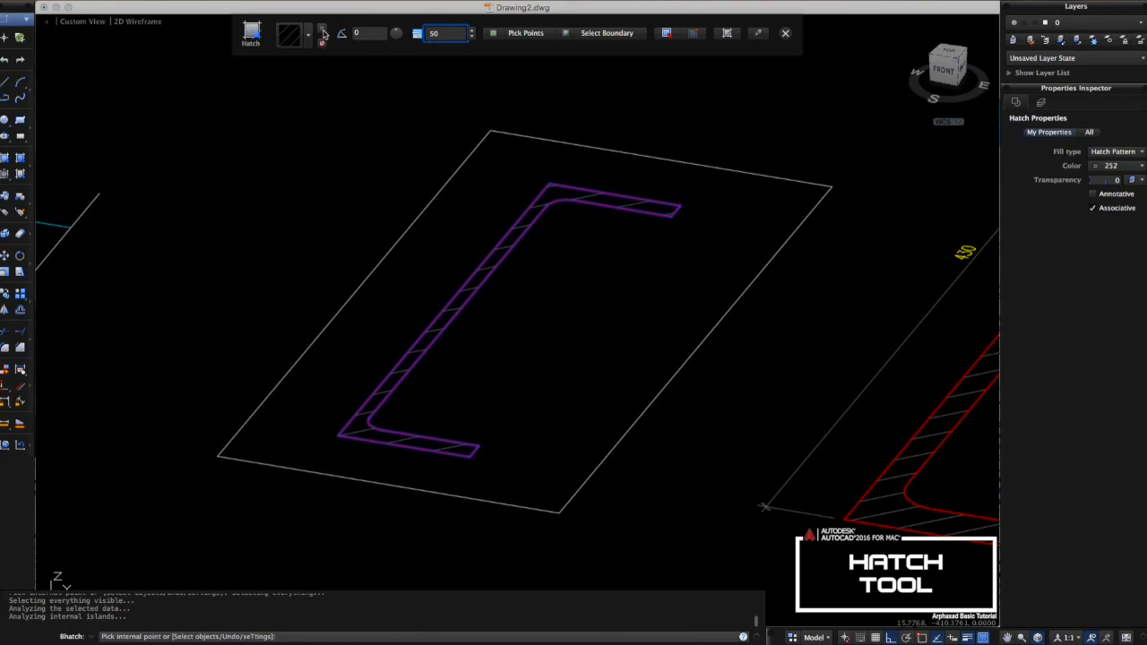
{"action": "left_click", "coordinate": [323, 33]}
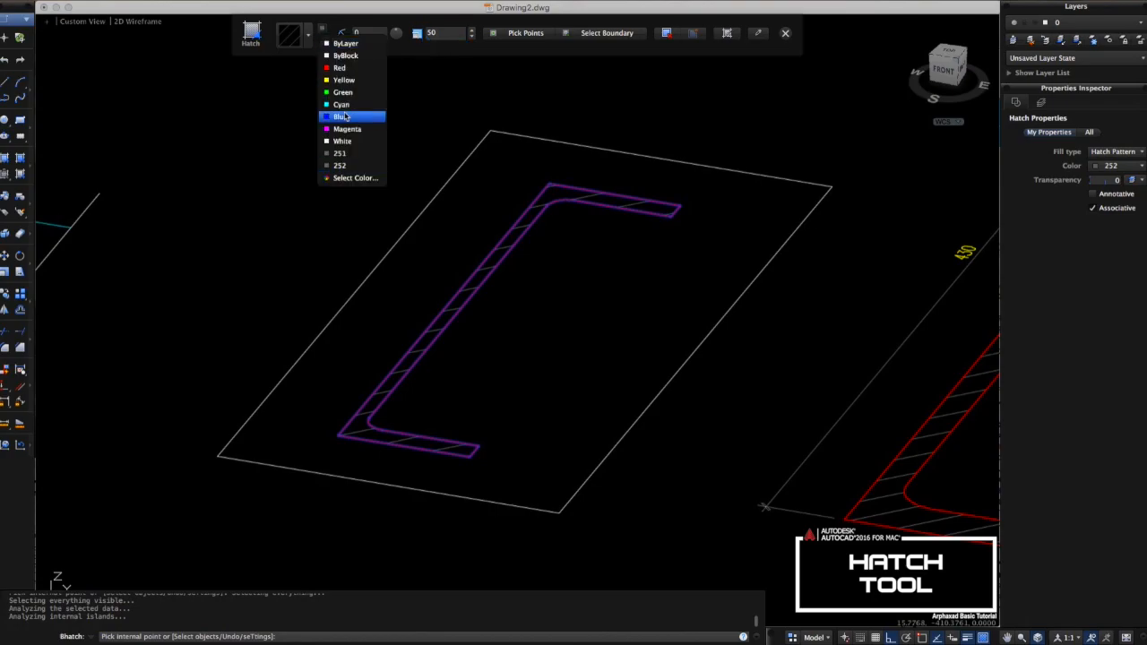
{"action": "mouse_move", "coordinate": [347, 128]}
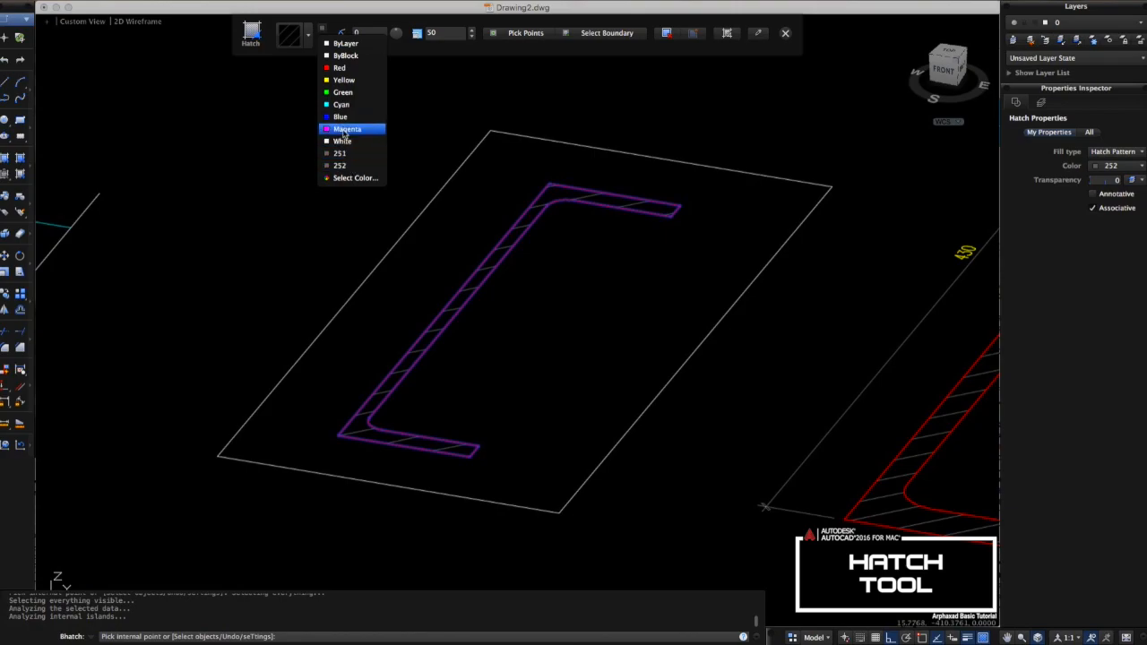
{"action": "left_click", "coordinate": [348, 129]}
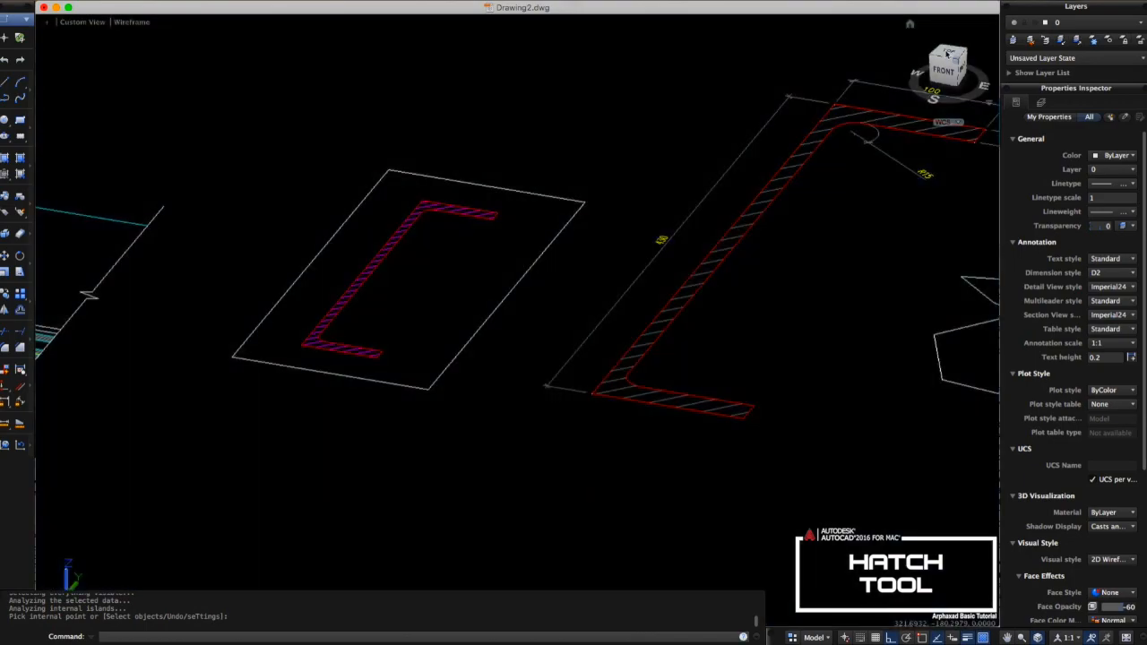
{"action": "left_click", "coordinate": [948, 63]}
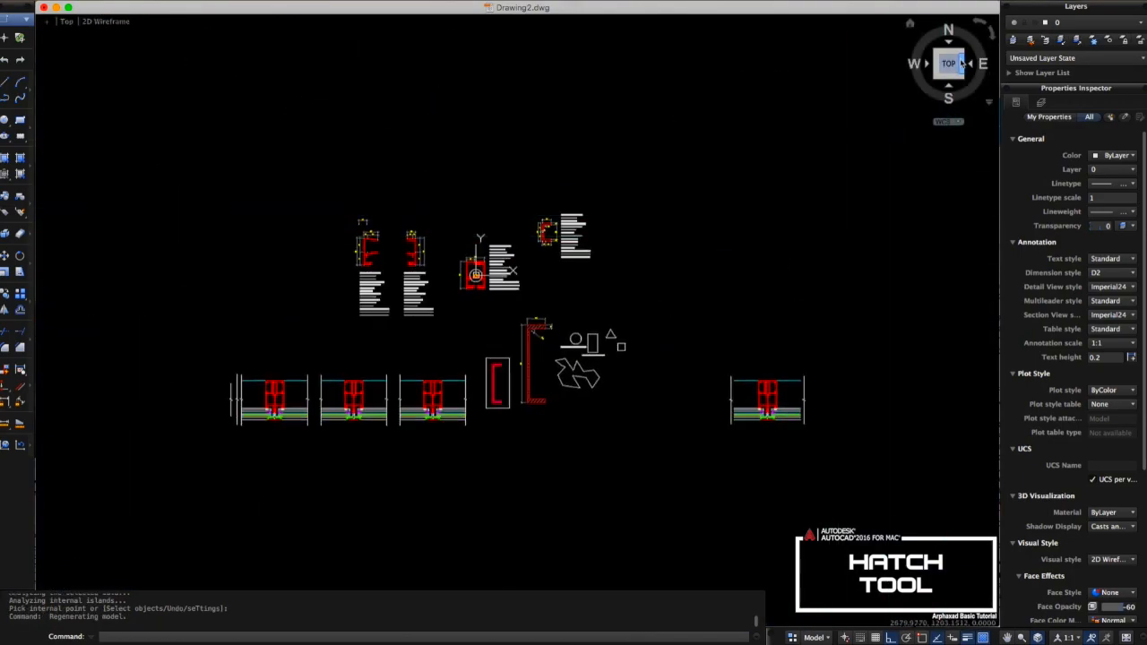